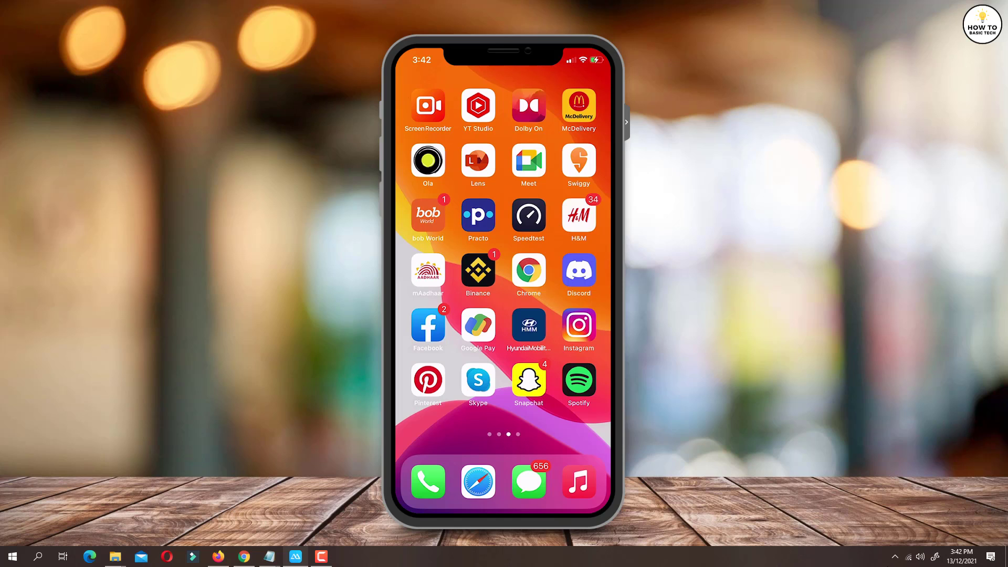
Step: Launch Instagram, view the messages inbox with its Calls tab, and return to the feed
click(578, 326)
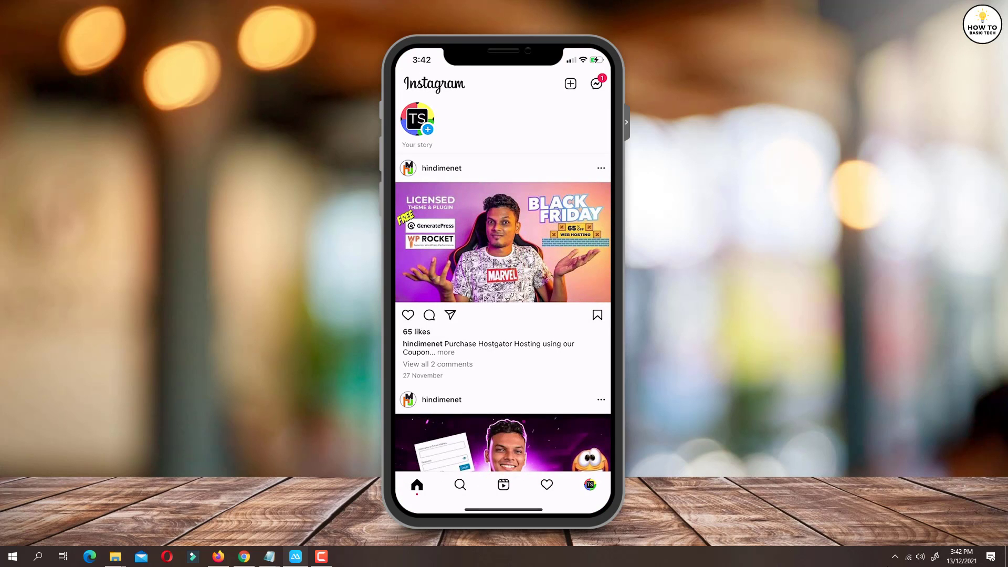
click(595, 84)
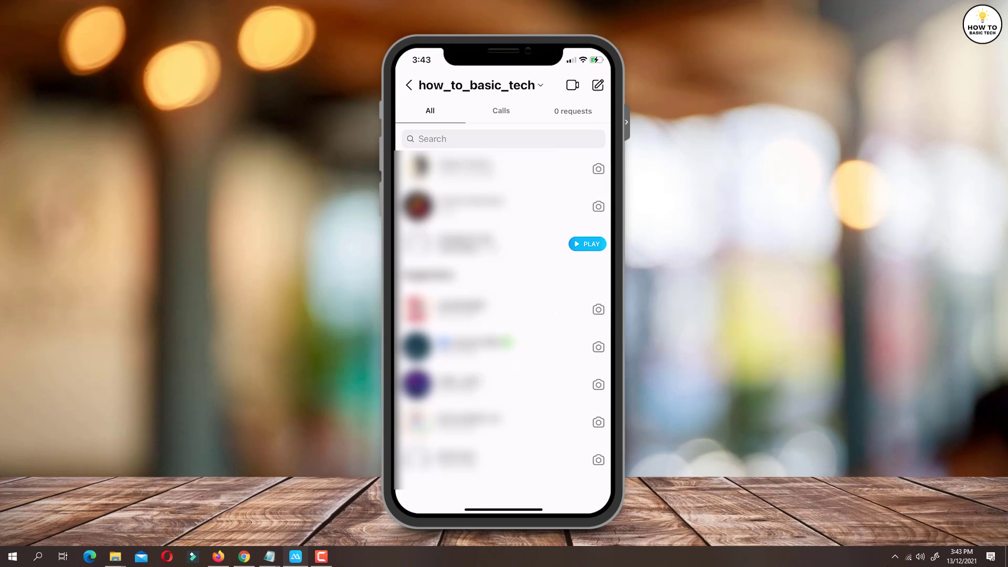
click(501, 111)
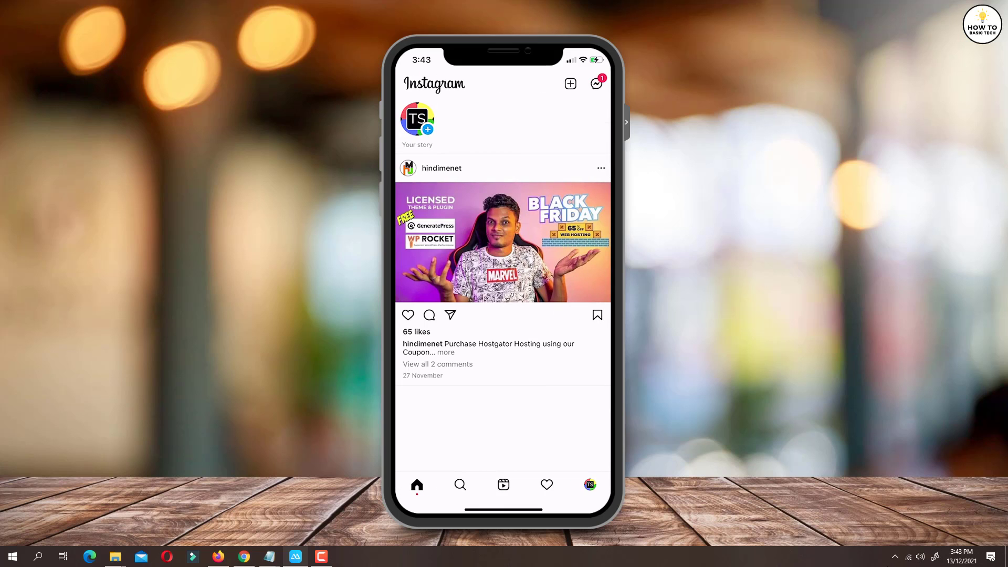
Step: Reach Settings from your profile and begin the Switch to Professional account flow
click(590, 485)
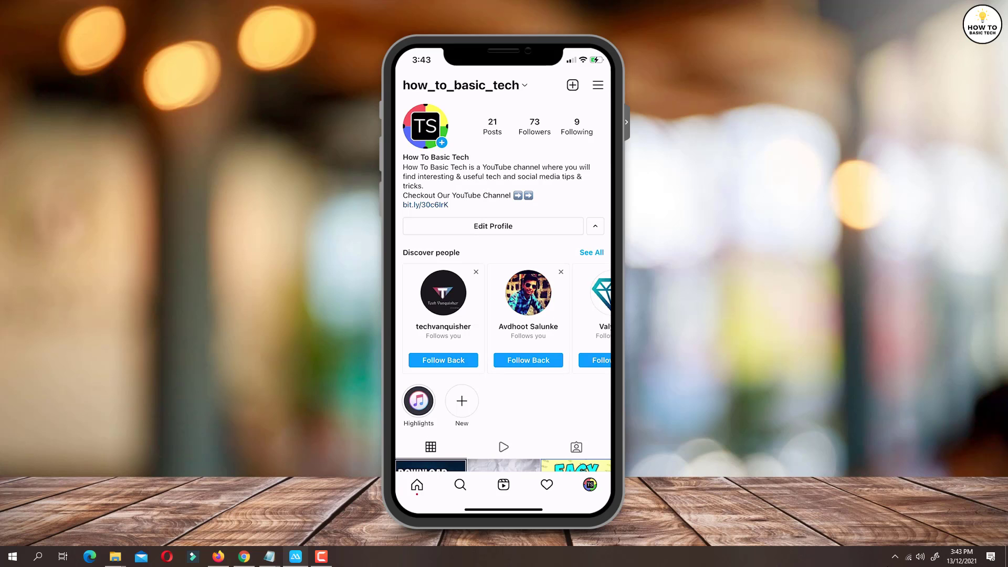
click(598, 84)
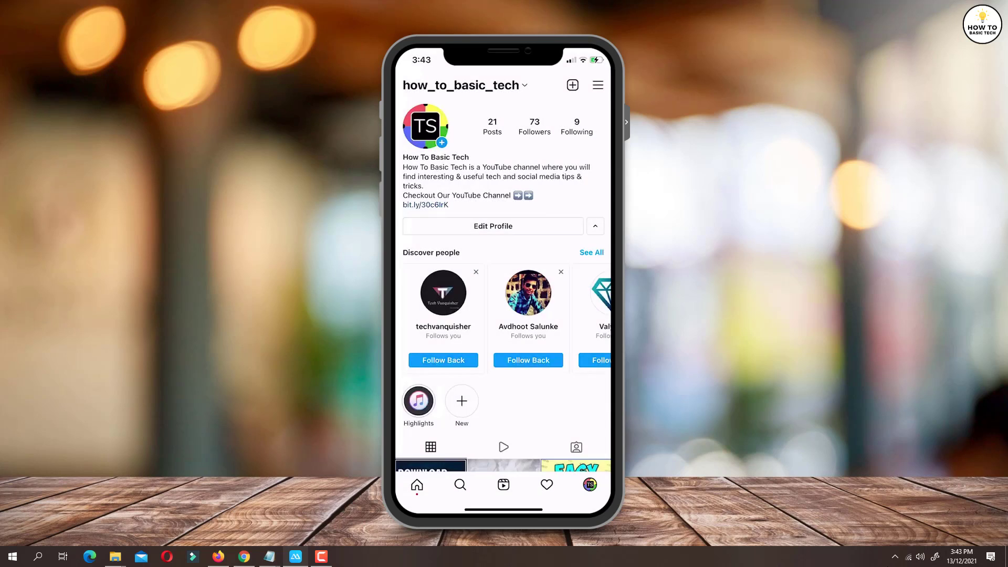
click(597, 84)
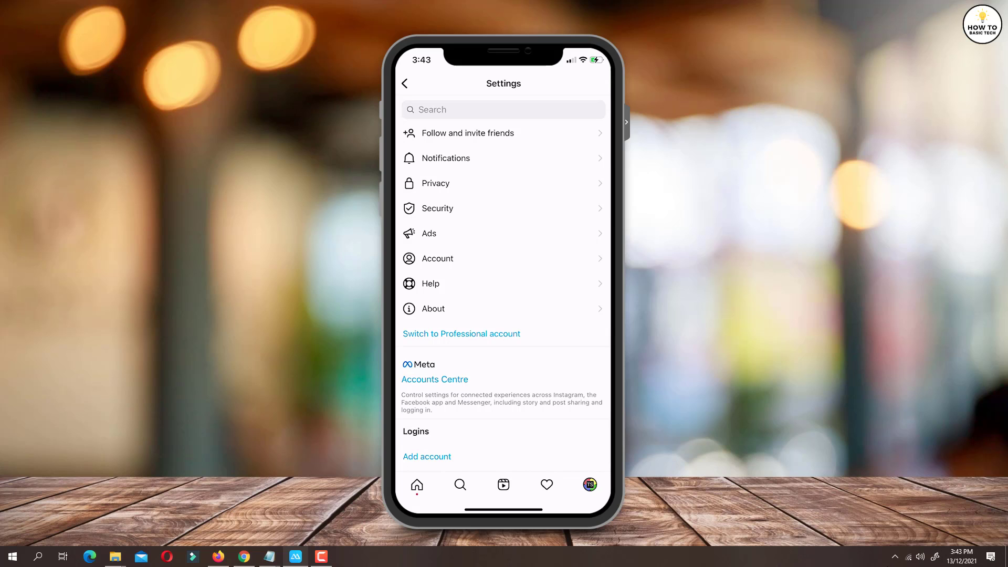
click(461, 334)
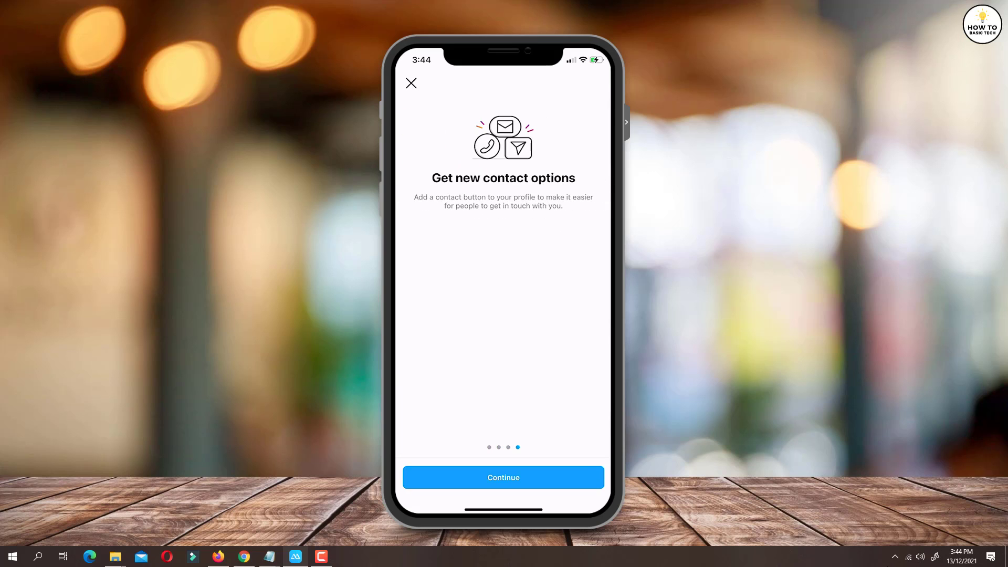
Step: Continue past the intro and choose Digital creator as the account category
click(502, 477)
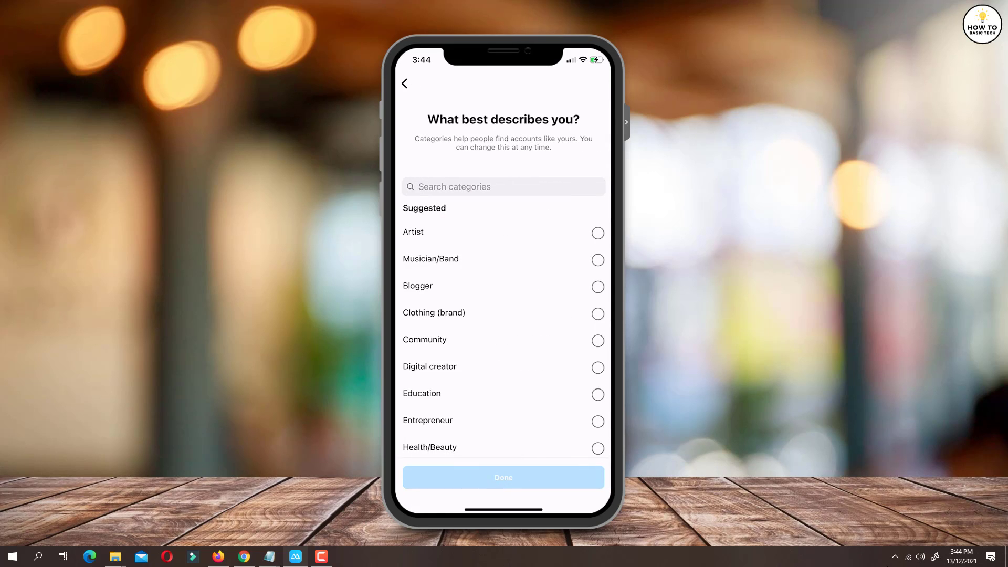
scroll(down, 3)
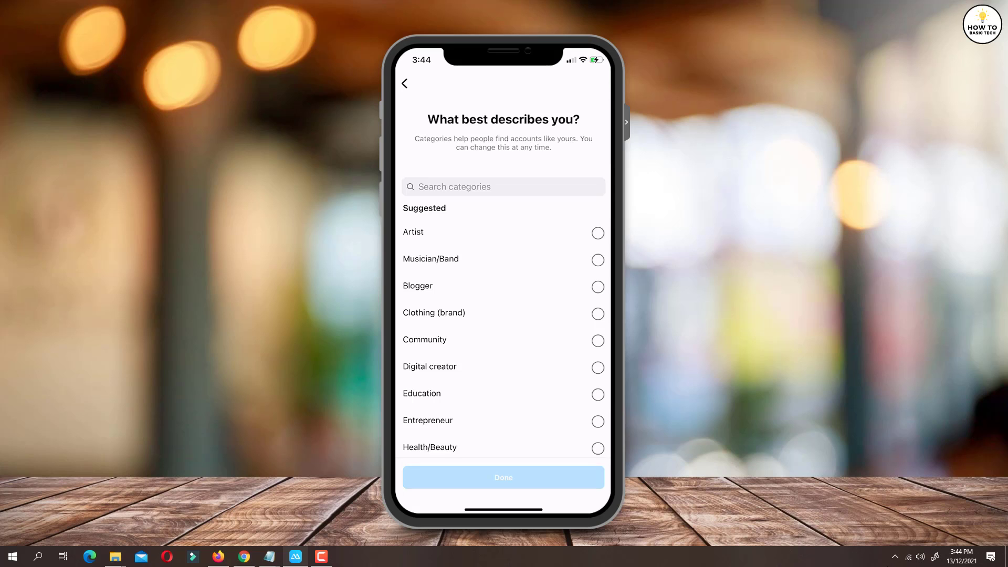
click(597, 368)
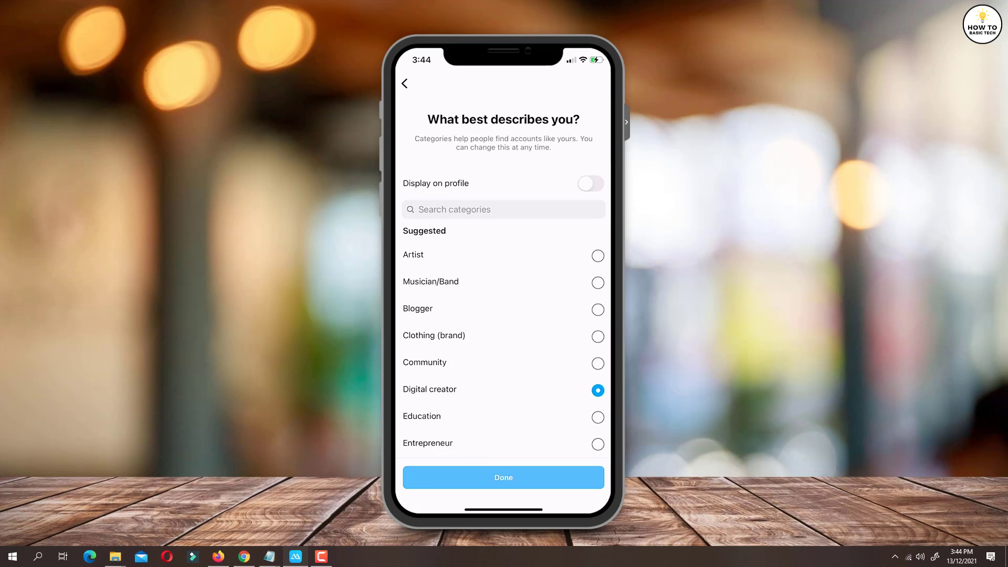
click(504, 477)
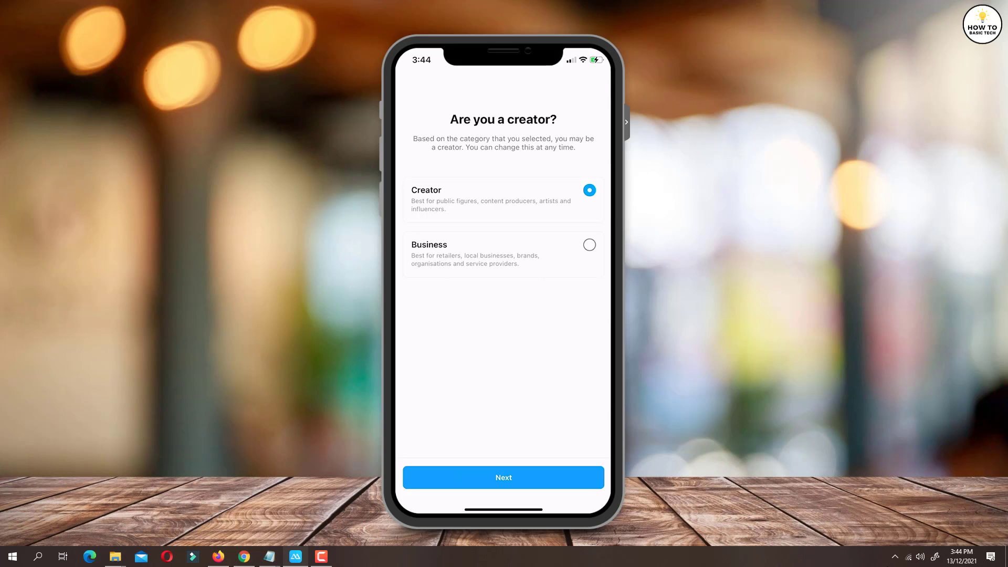
Step: Confirm Creator as the account type, dismiss the setup checklist, and relaunch Instagram
click(504, 477)
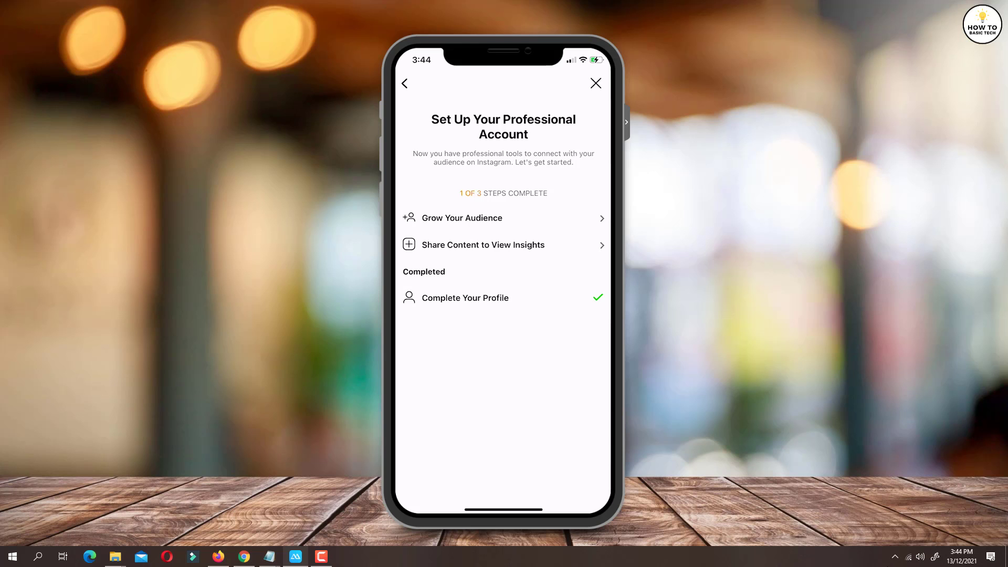
click(595, 83)
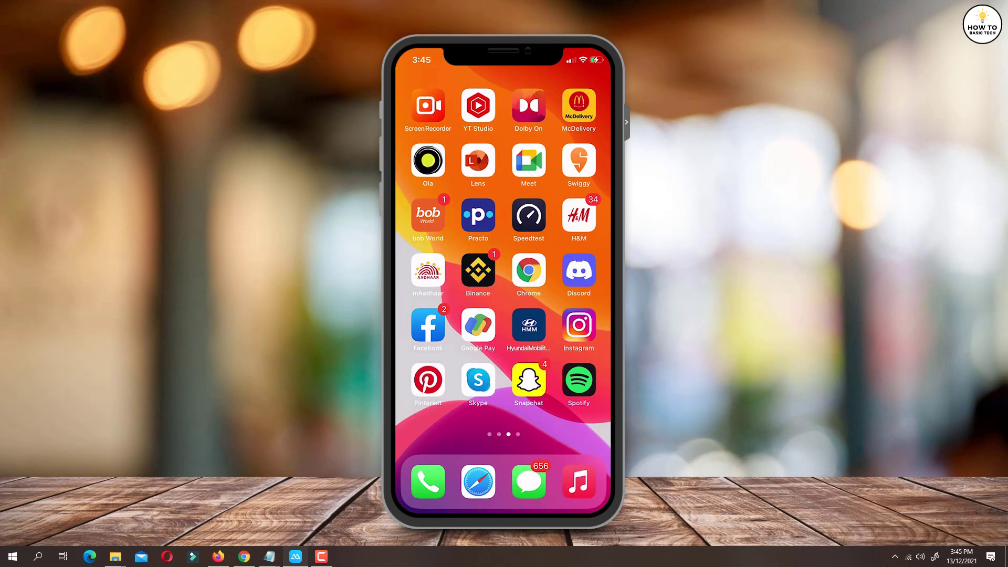
click(578, 324)
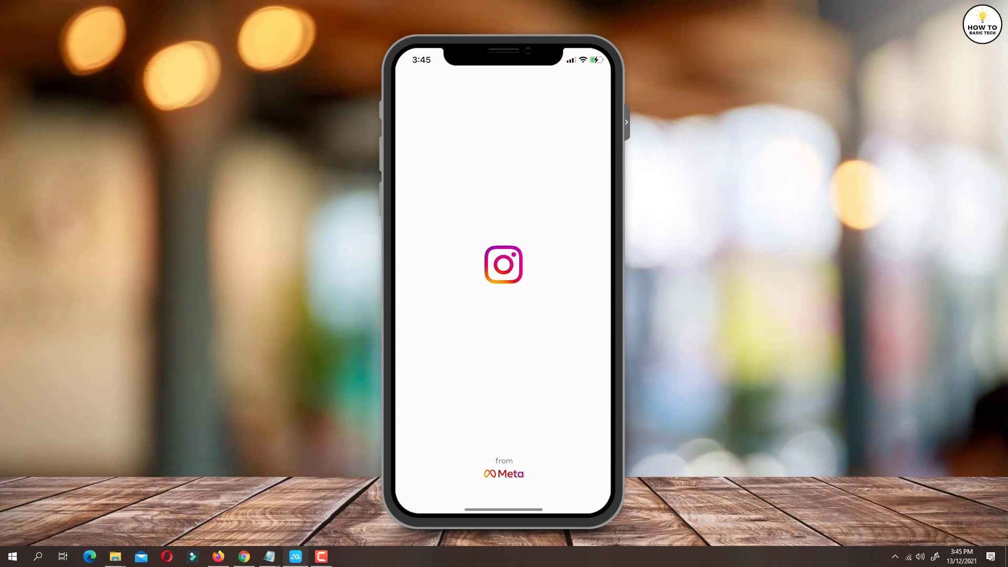